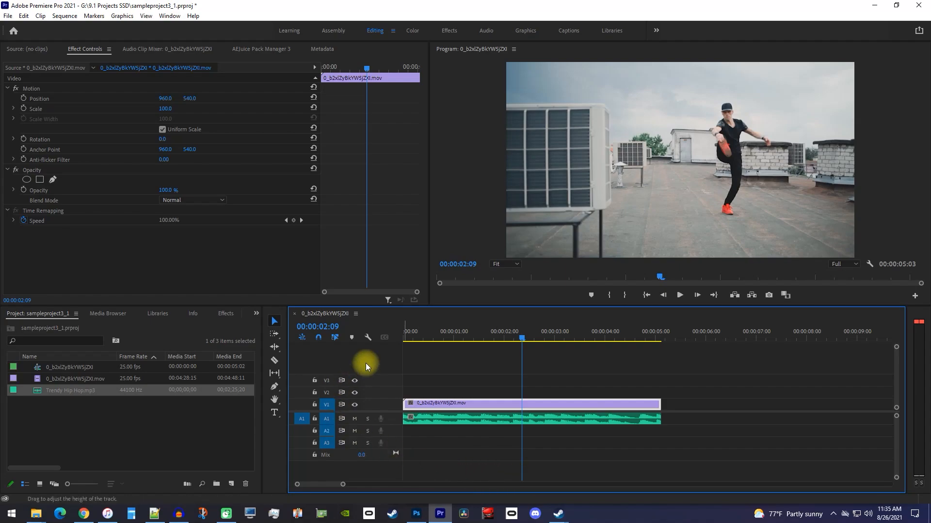
mouse_move(483, 455)
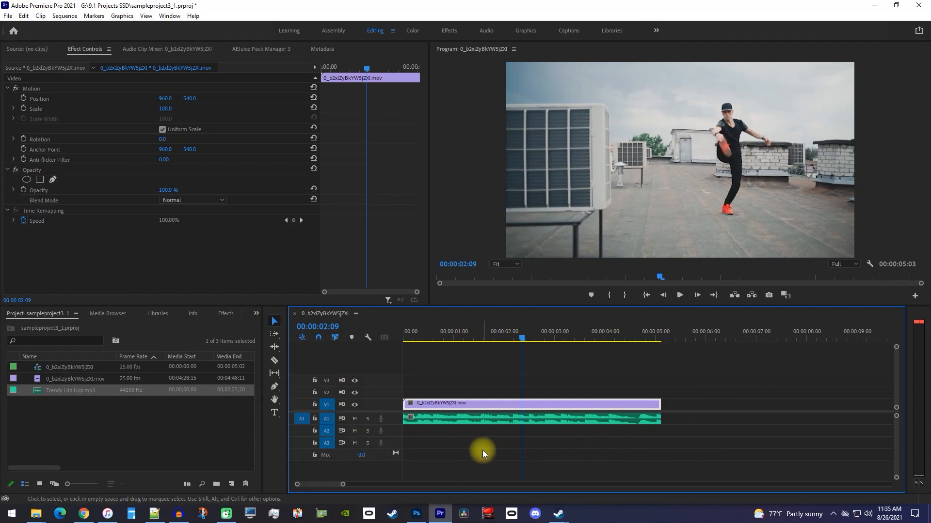
Search the Effects library for 'crossfade' to list the audio crossfade transitions
click(679, 295)
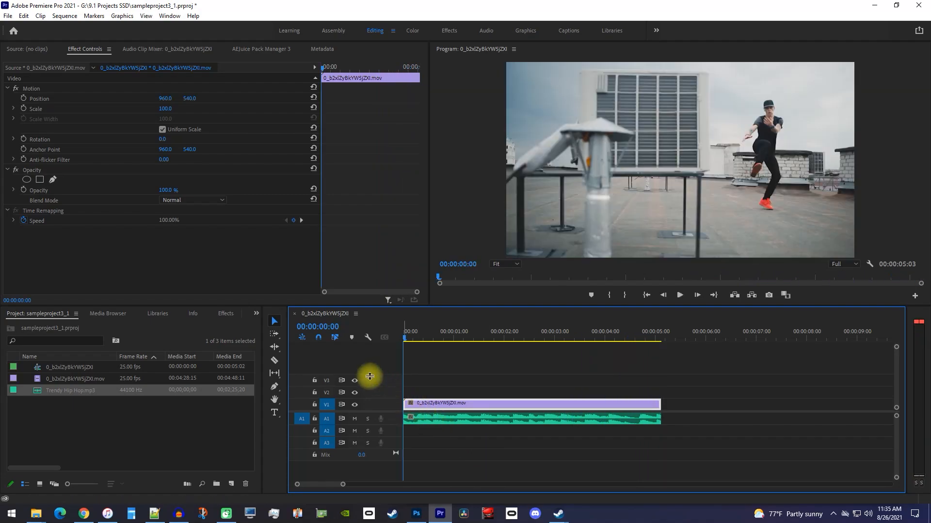
click(203, 314)
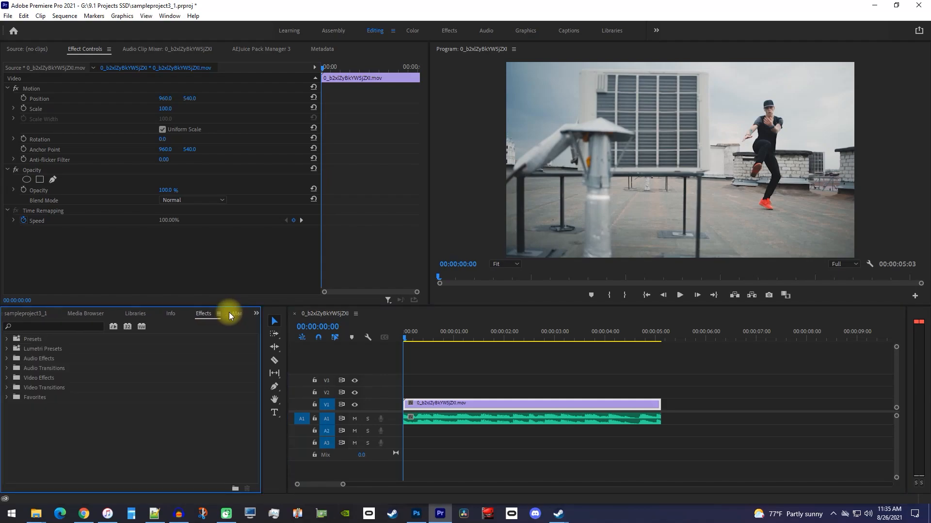
text(c)
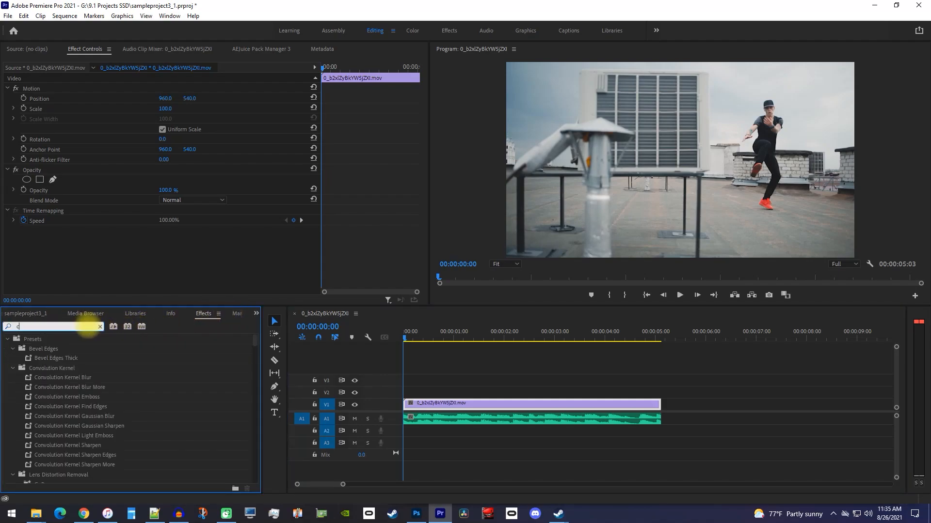
text(rossfade)
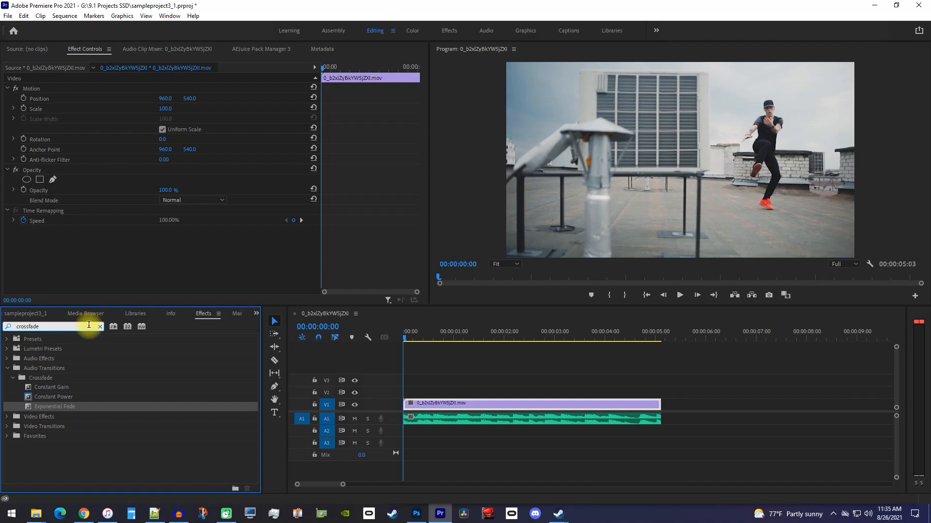
mouse_move(87, 386)
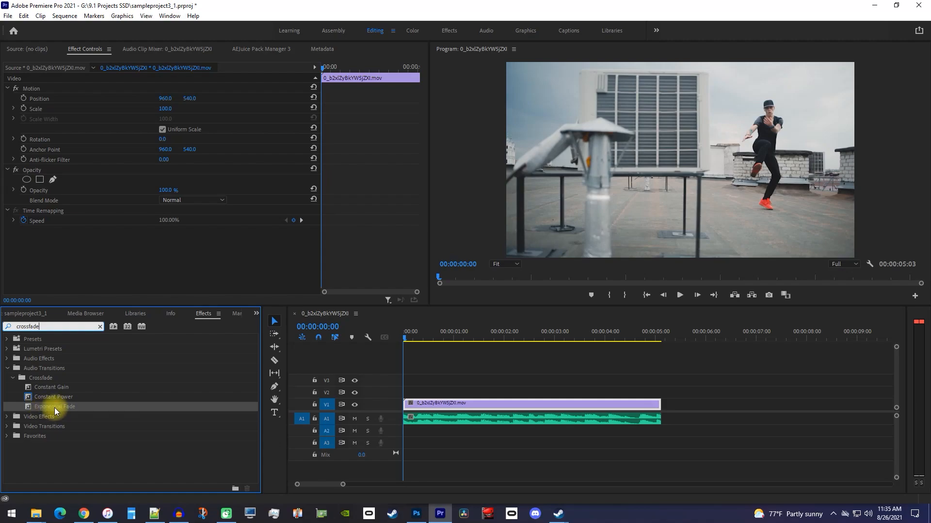
mouse_move(239, 413)
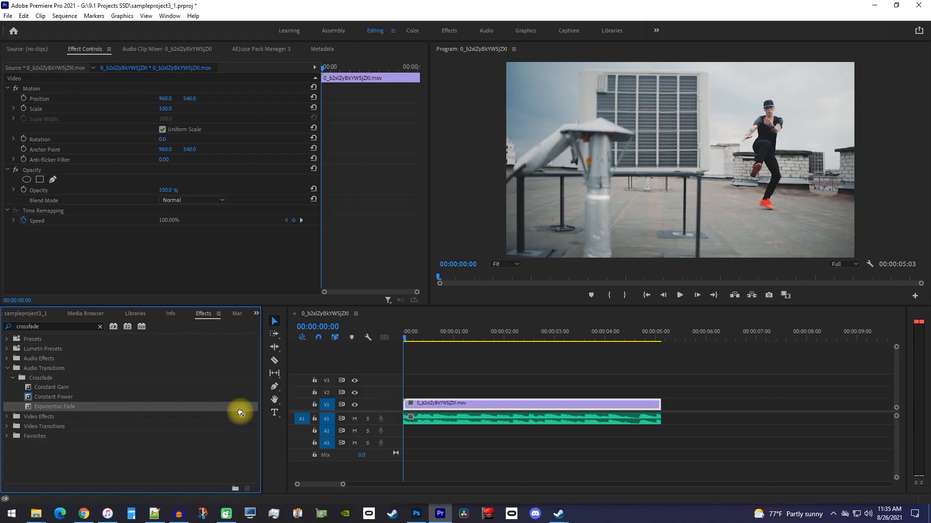
Apply Exponential Fade to the end edit point of the A1 music clip
drag(241, 413, 653, 419)
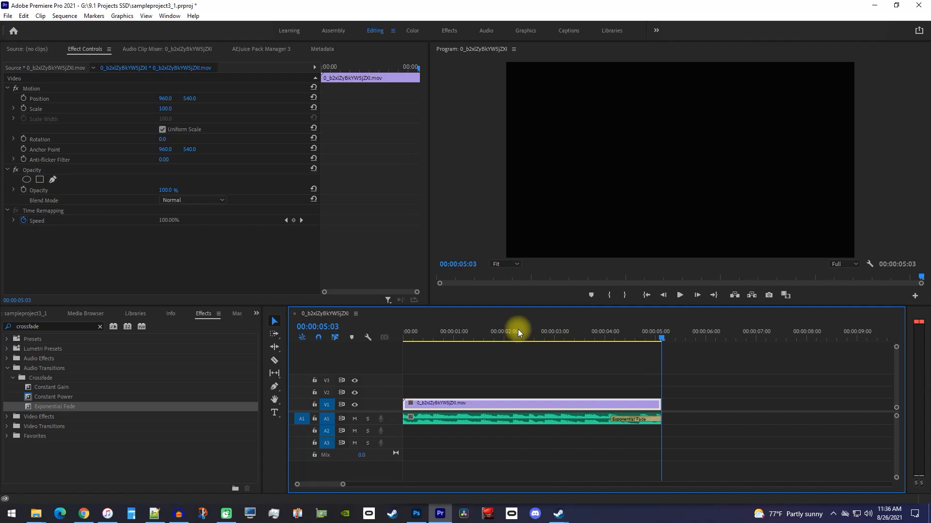
Stretch the Exponential Fade to 1:23, then apply Constant Gain to the music clip's end
click(515, 339)
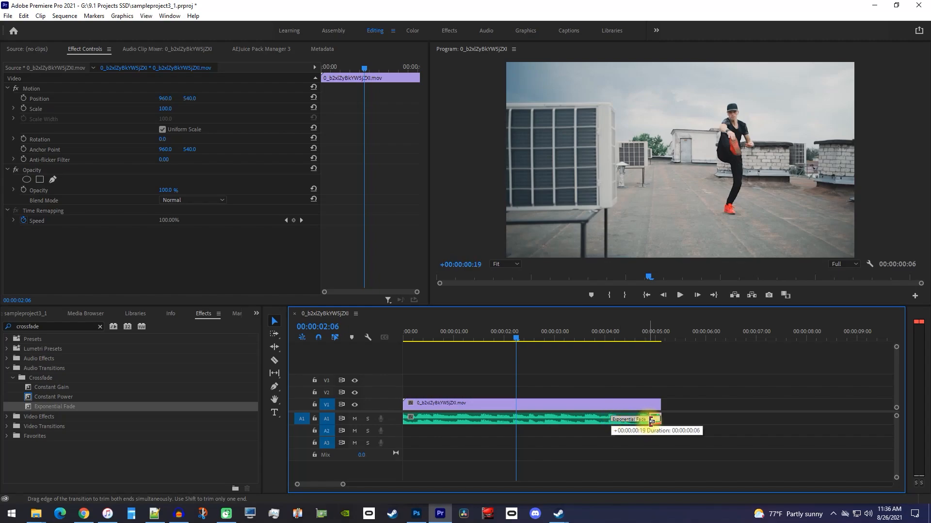
drag(650, 420, 576, 418)
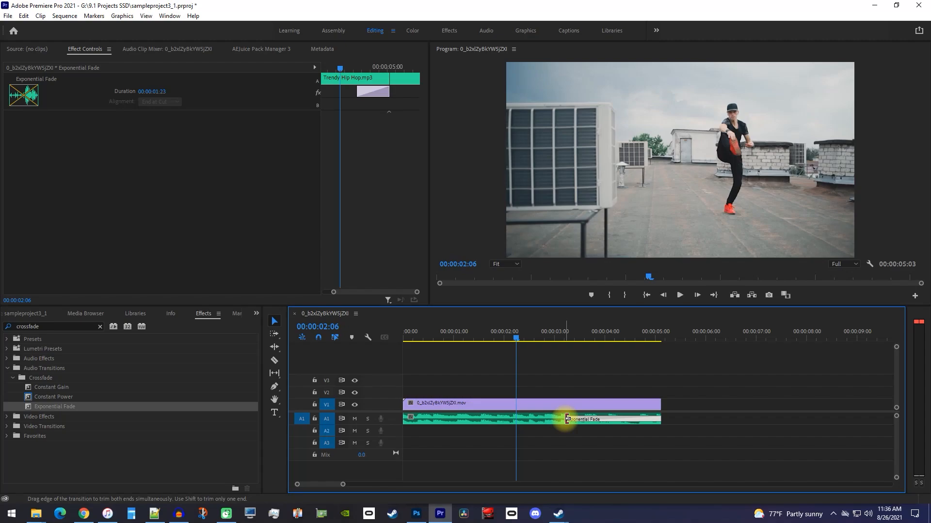
click(680, 295)
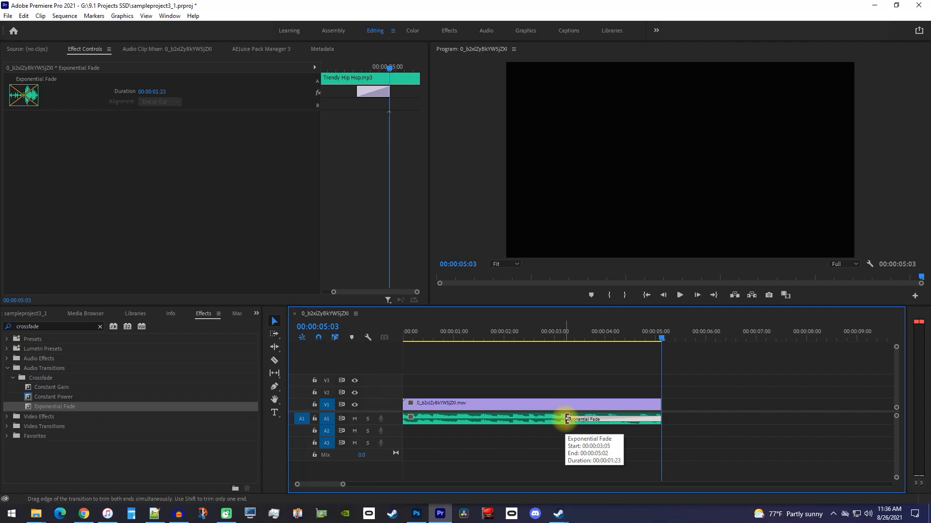
mouse_move(563, 419)
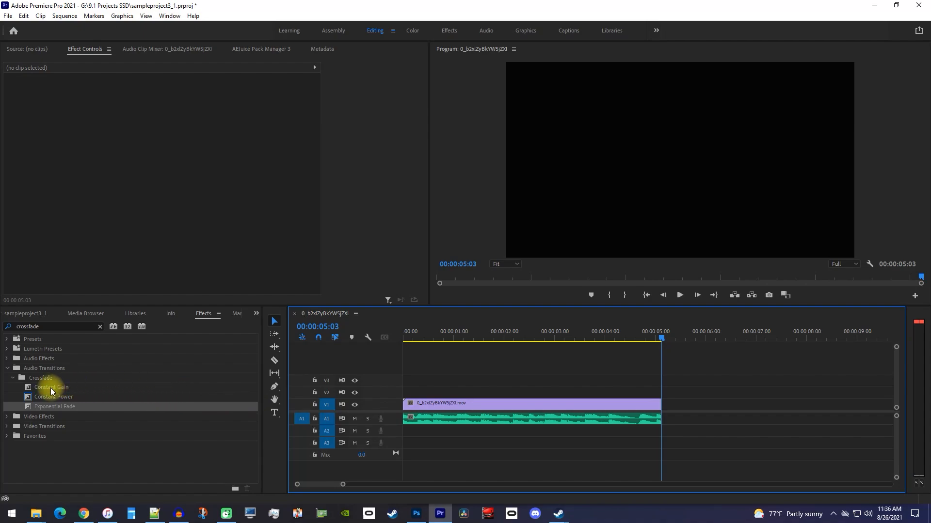
drag(52, 386, 657, 418)
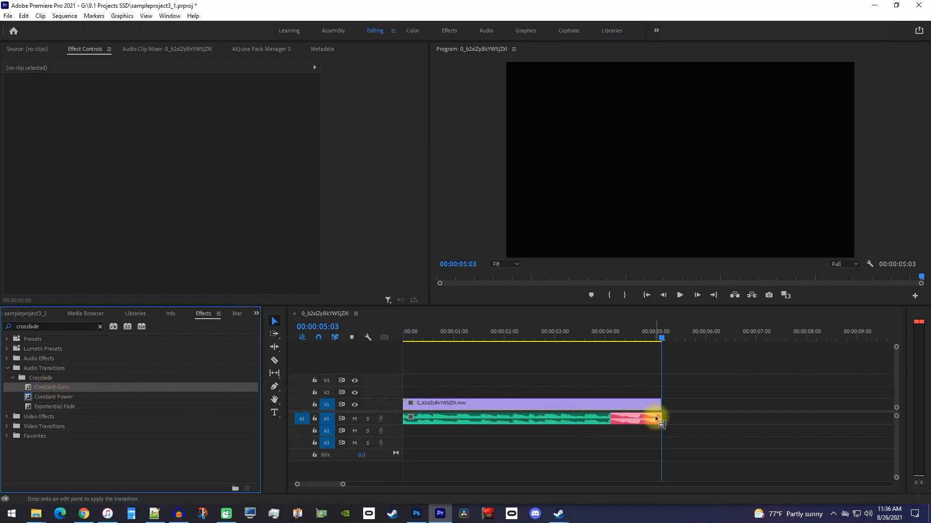